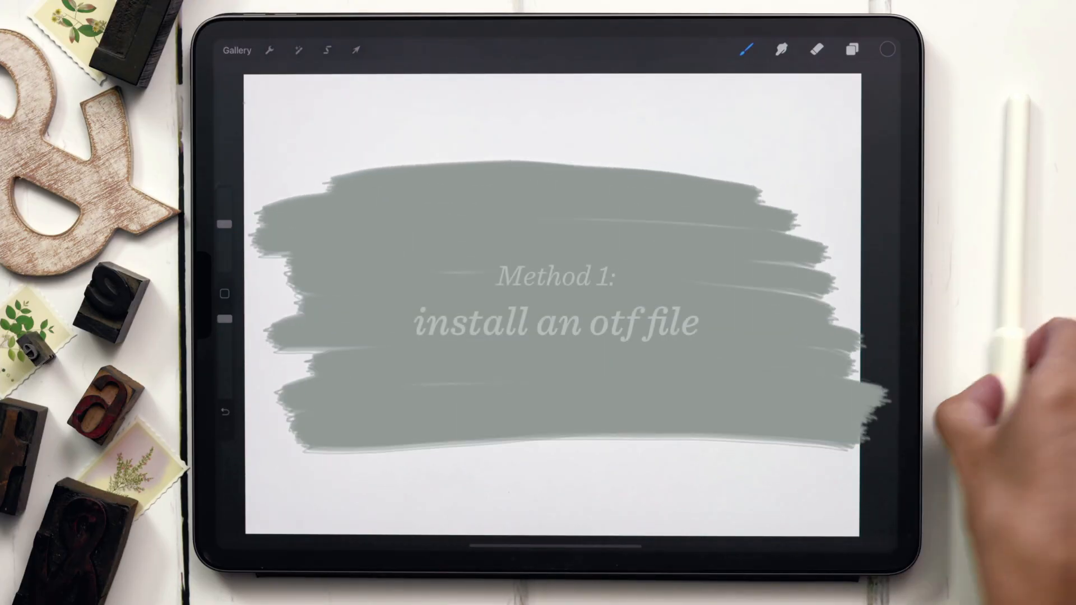
Swipe up over the Method 1 canvas to reveal the iPad Dock.
scroll("up", 3)
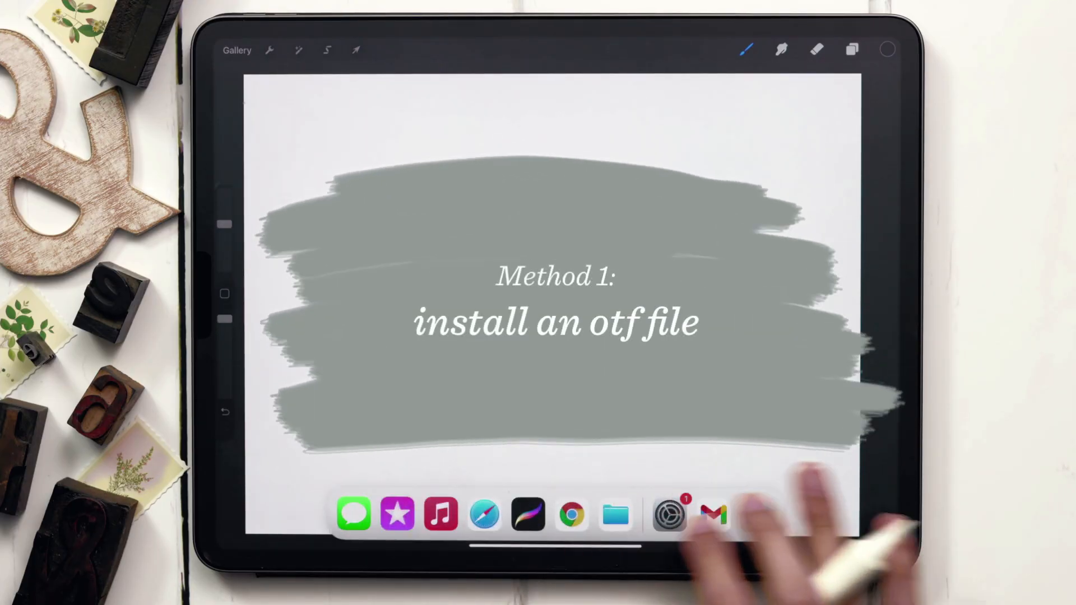
Share the Tuesday-Script-Regular.otf Gmail attachment to Procreate to install the font.
left_click(713, 514)
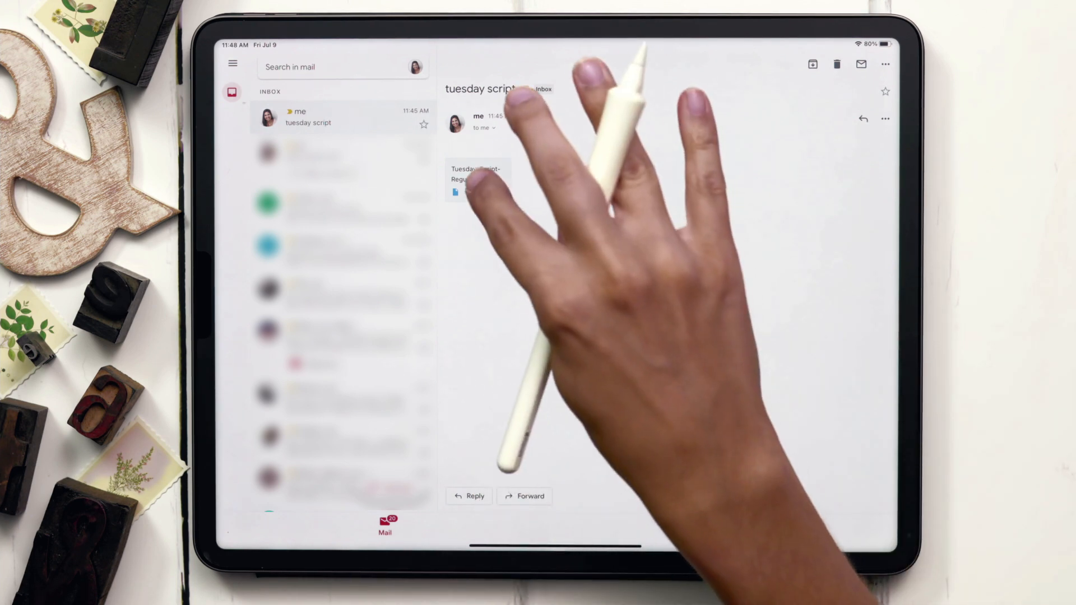
left_click(476, 180)
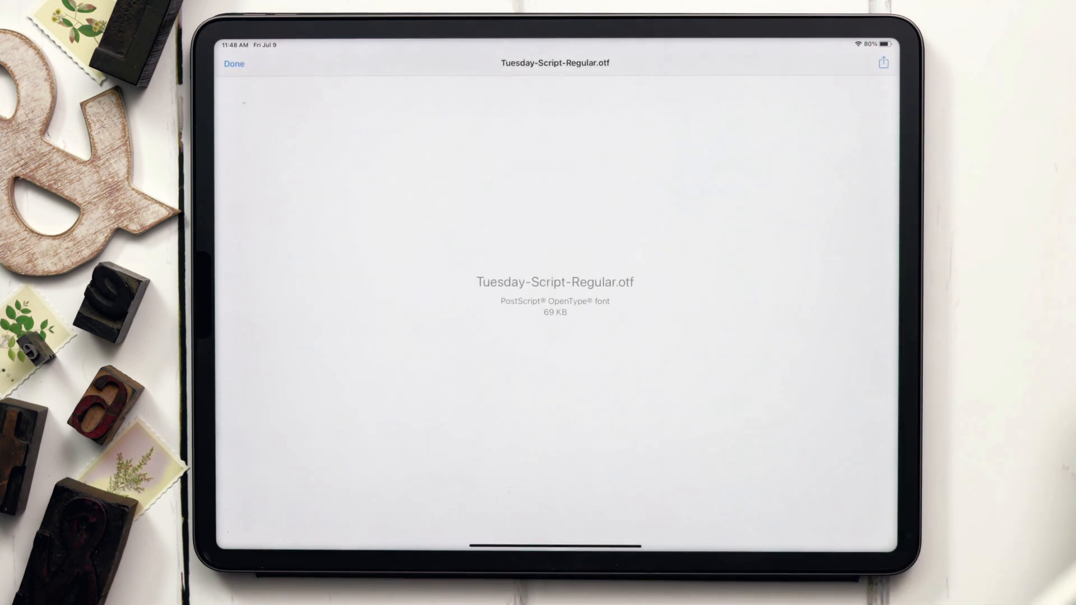
left_click(884, 63)
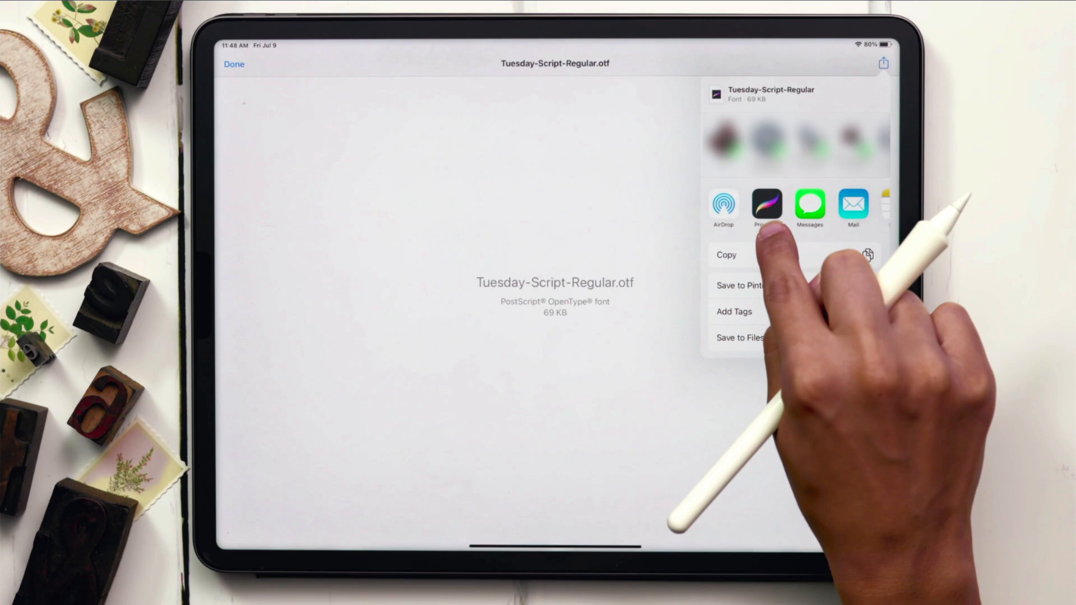
left_click(766, 204)
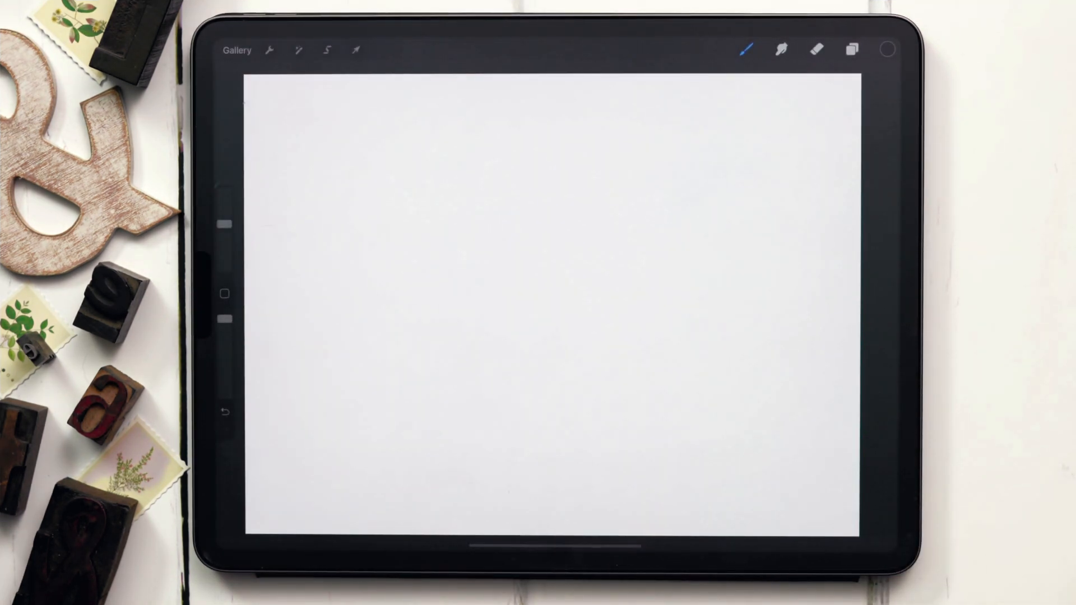
Add a text box set in Tuesday Script reading 'Tuesday'.
left_click(270, 50)
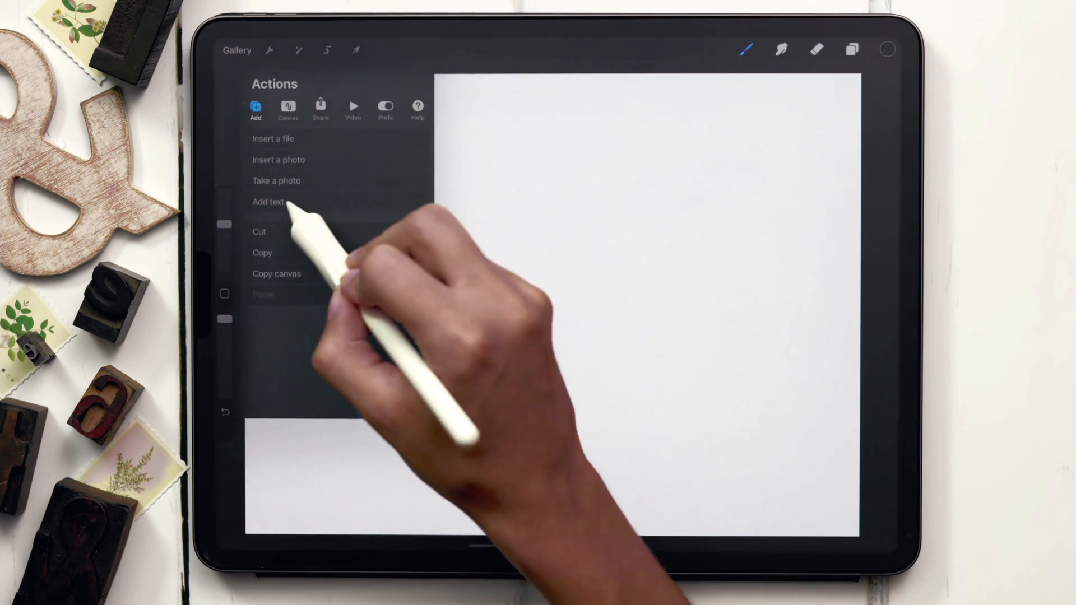
left_click(269, 202)
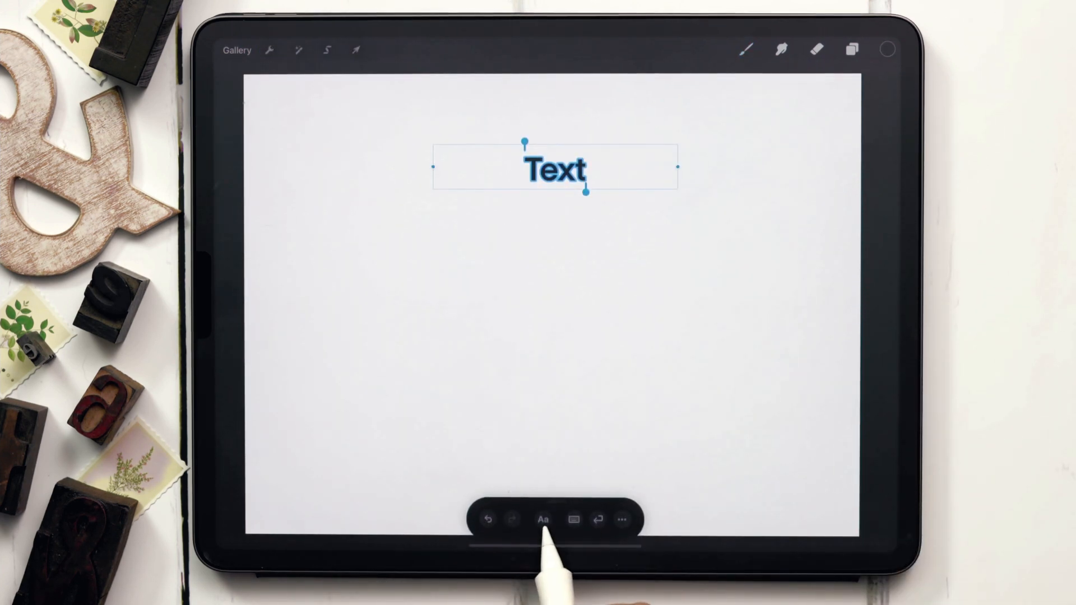
left_click(543, 519)
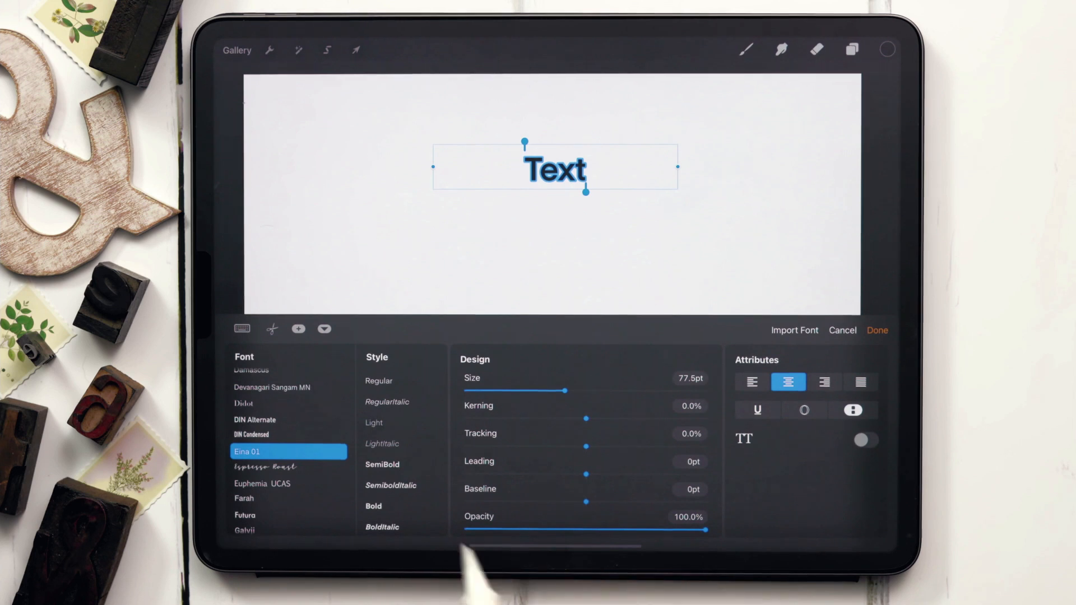
scroll("down", 3)
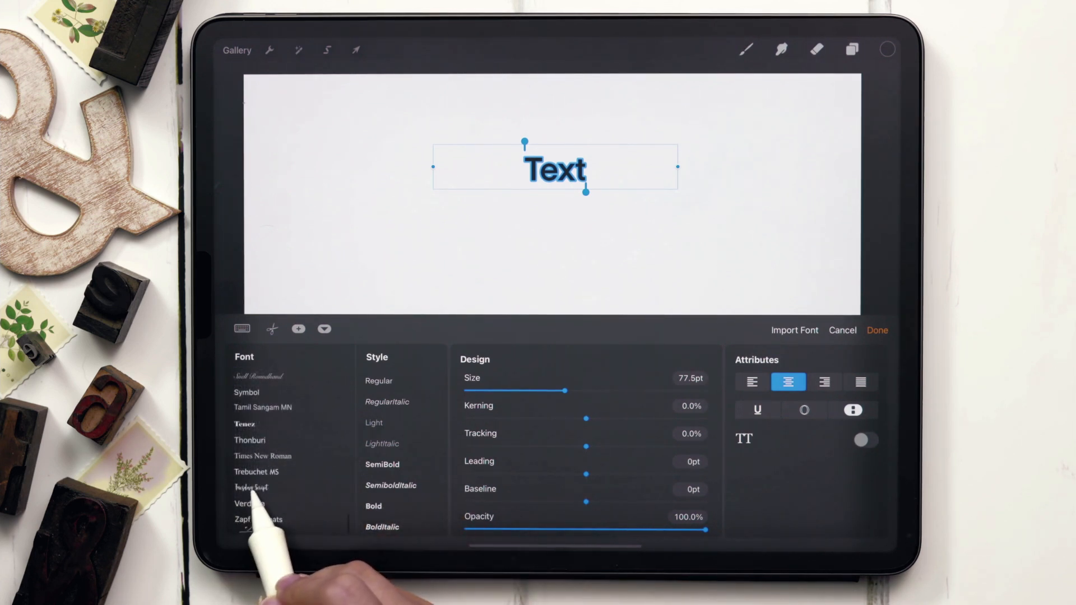
left_click(252, 487)
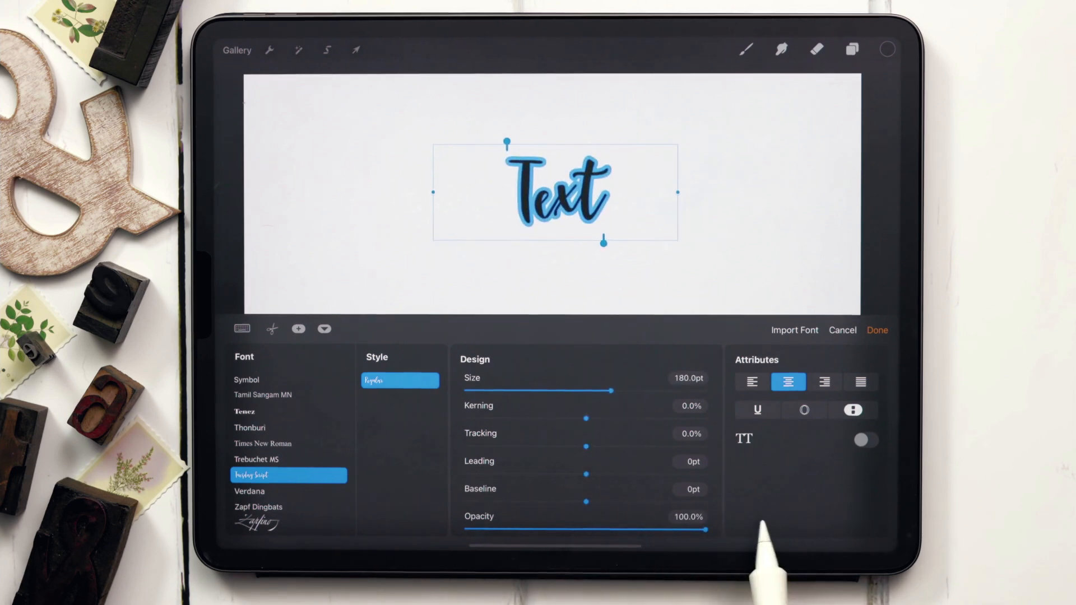
left_click(876, 330)
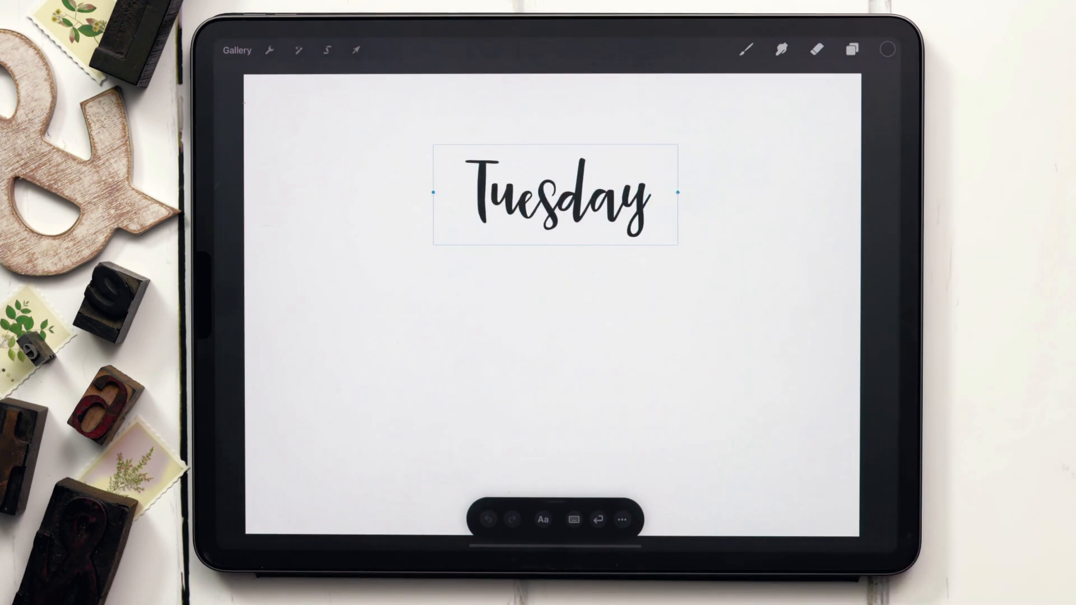
left_click(355, 49)
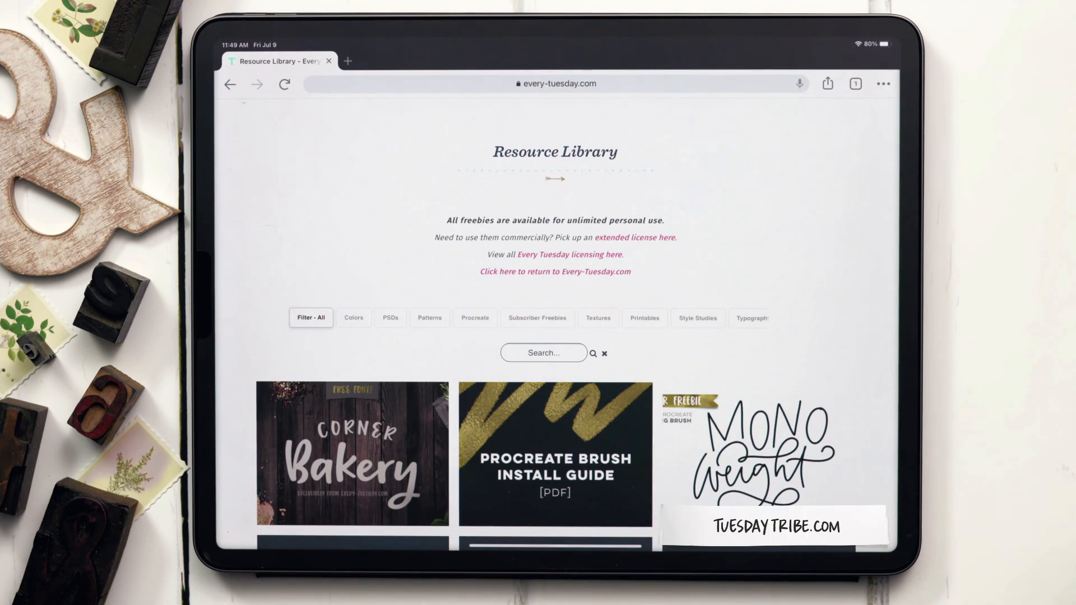
Download Corner-Bakery-Standard-License.zip from the Resource Library and open it in Unzip.
scroll("down", 3)
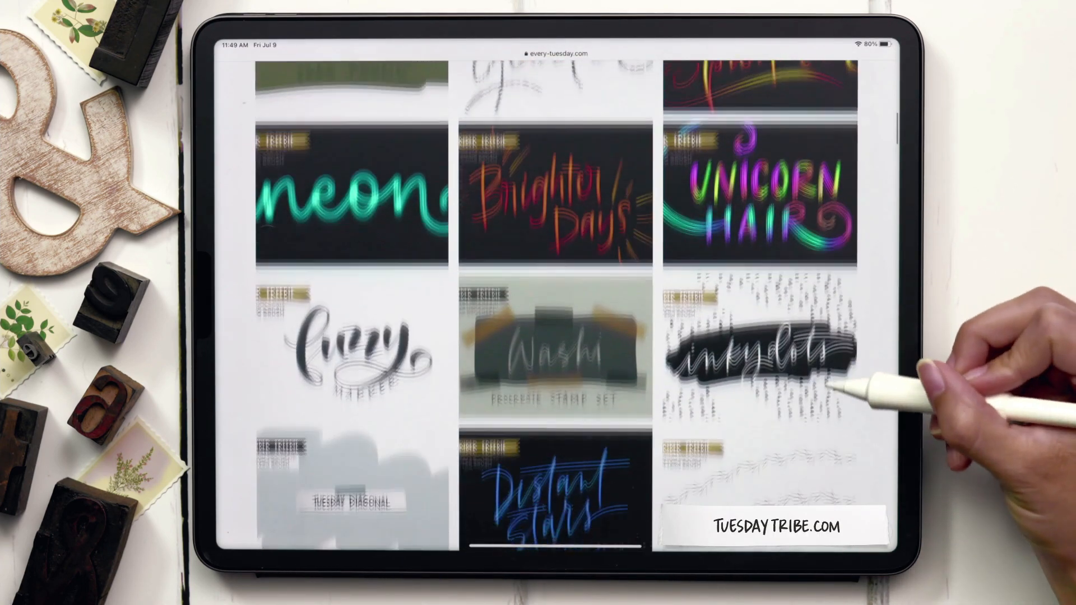
scroll("down", 3)
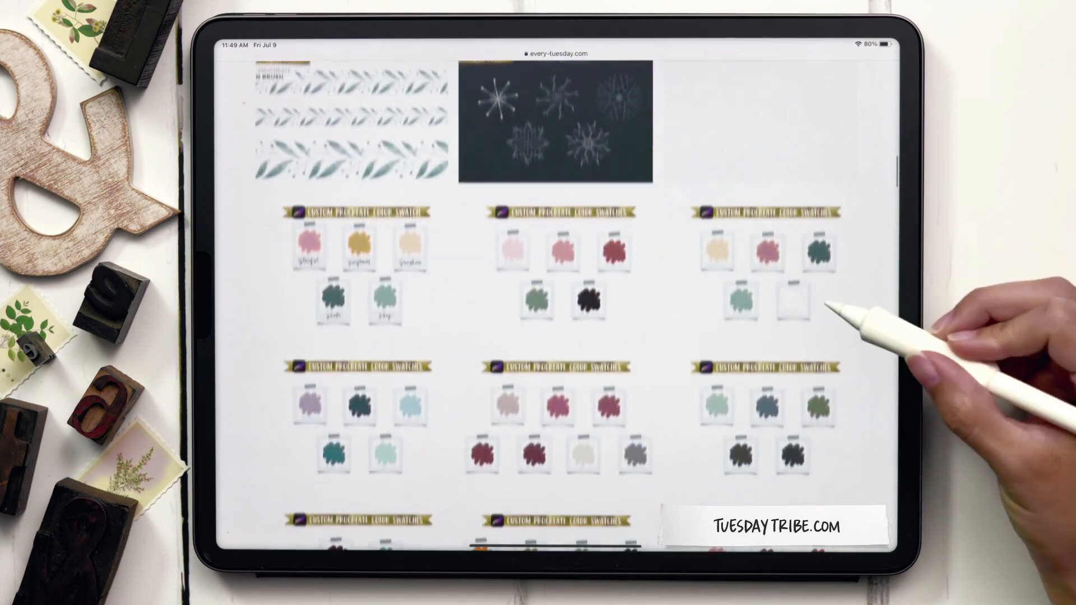
scroll("up", 3)
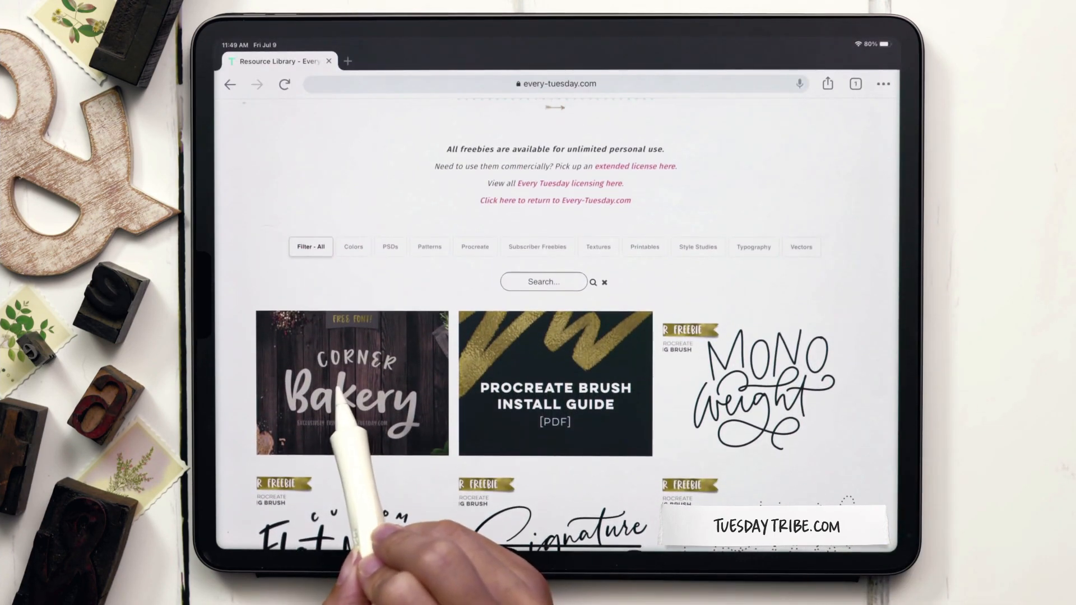
mouse_move(352, 383)
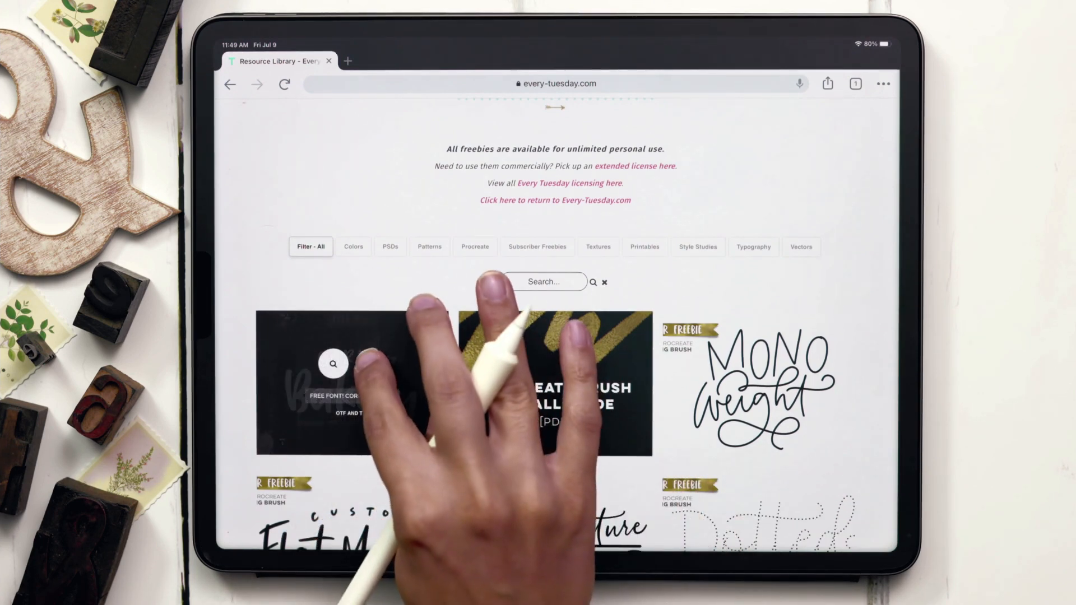
left_click(370, 364)
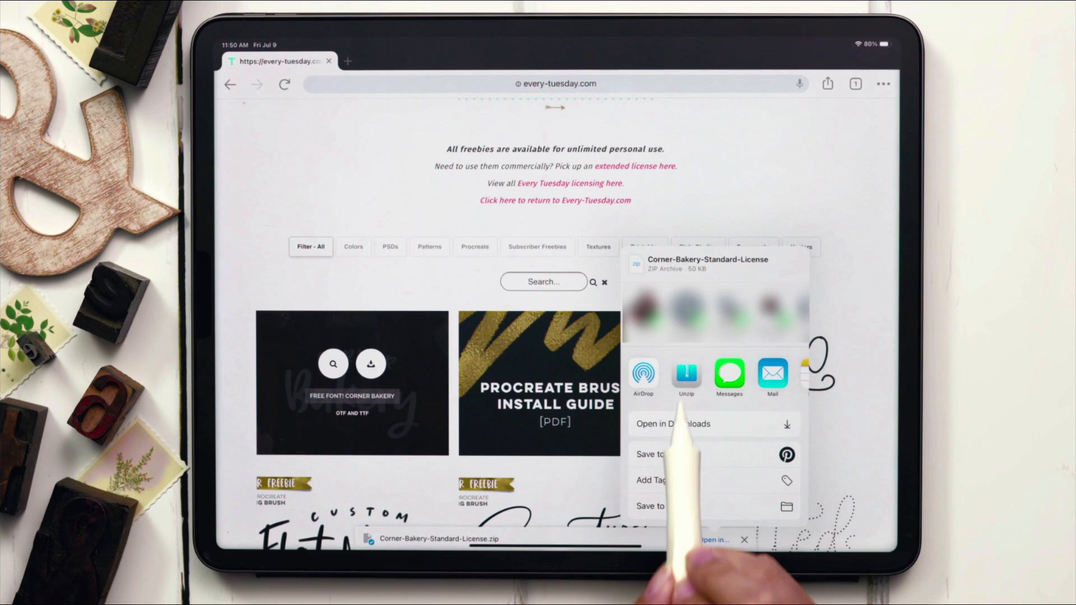
left_click(686, 376)
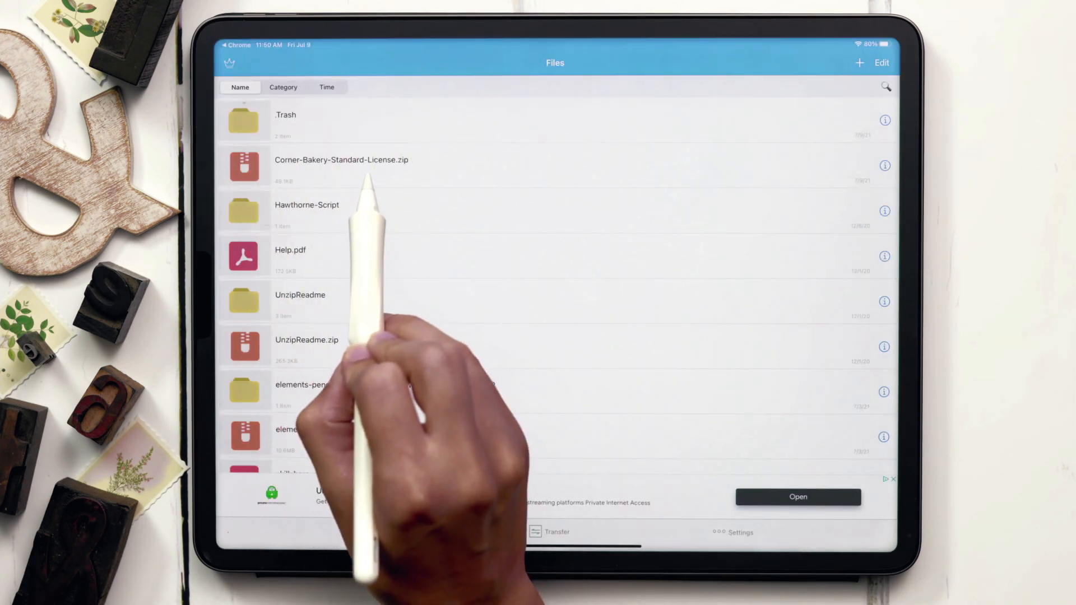
Extract the Corner Bakery zip and share CornerBakery-Regular to Procreate.
left_click(342, 164)
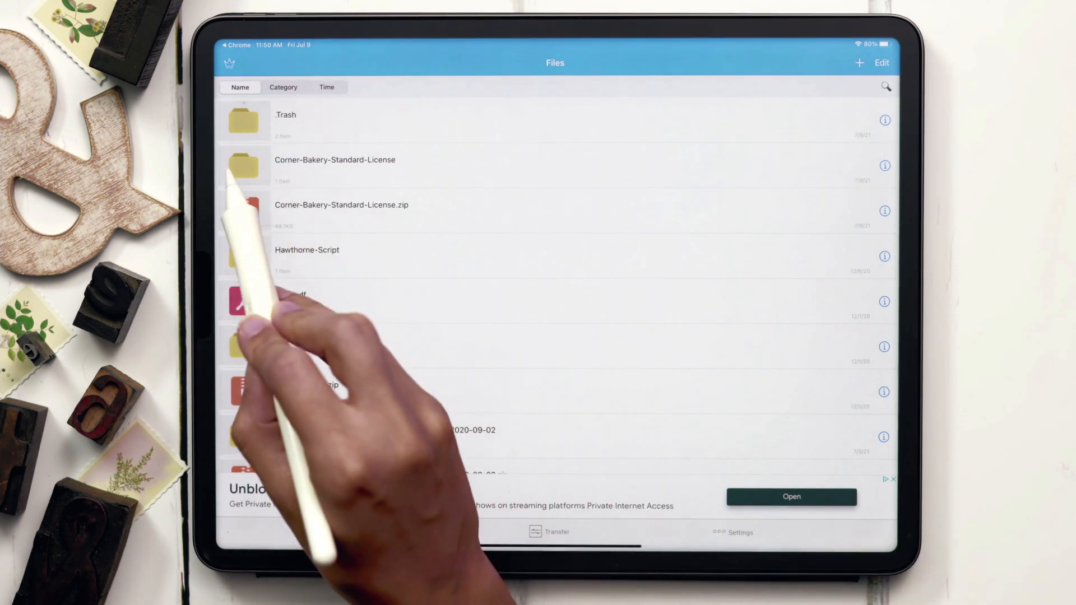
left_click(335, 165)
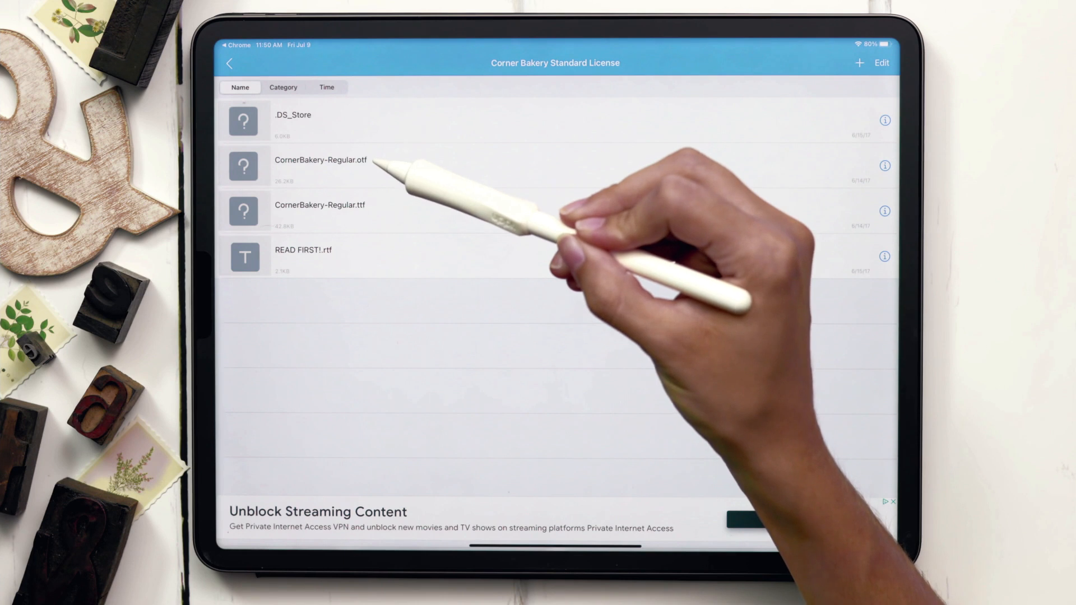
mouse_move(412, 220)
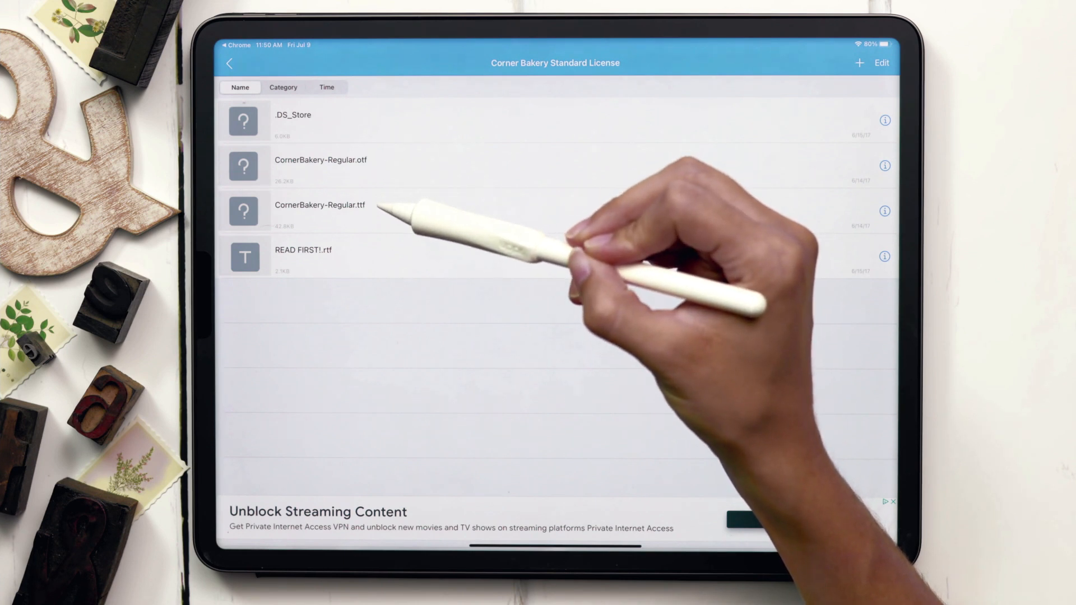
mouse_move(446, 274)
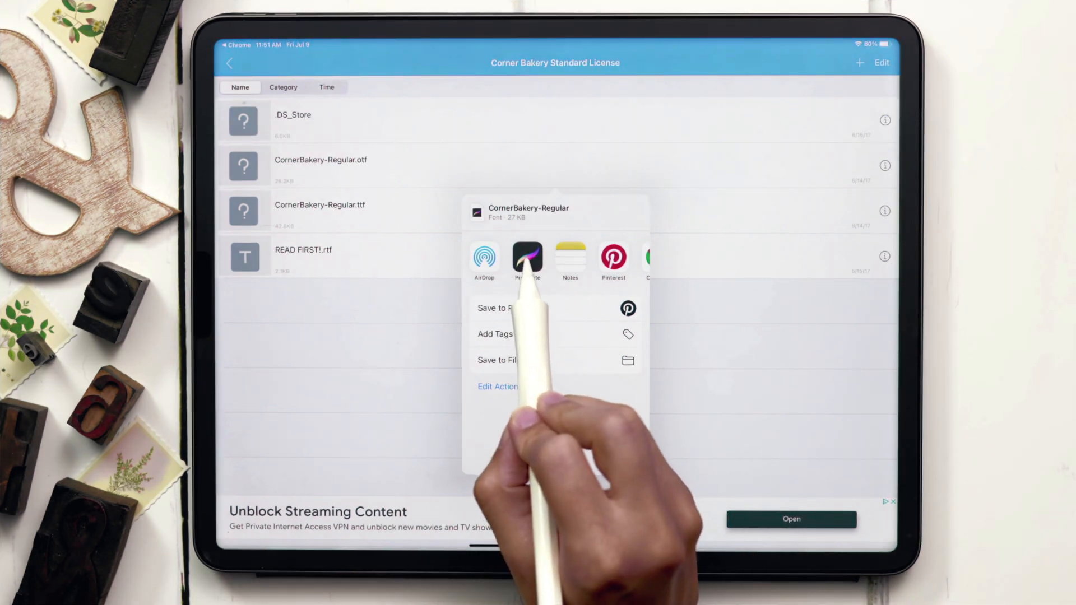
left_click(528, 260)
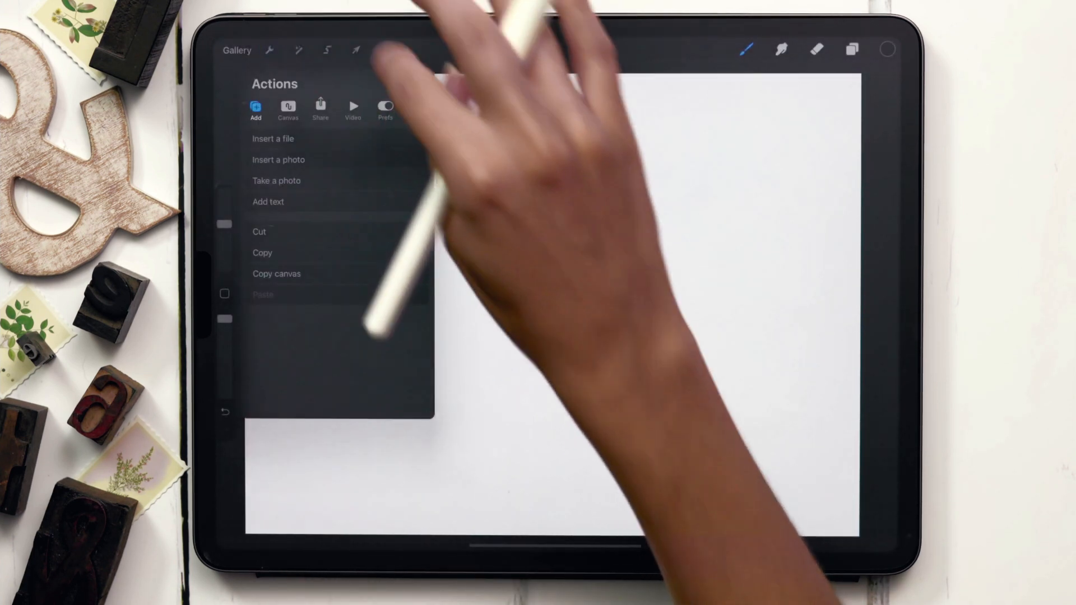
Add a new text box reading 'Corner Bakery' beside Tuesday.
left_click(268, 201)
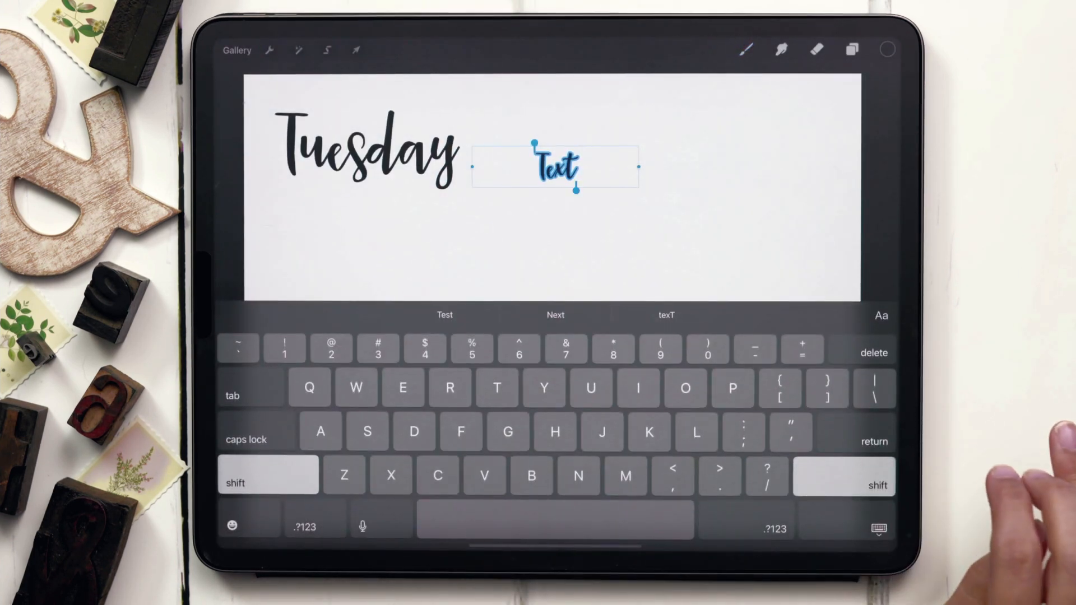
type("Corner")
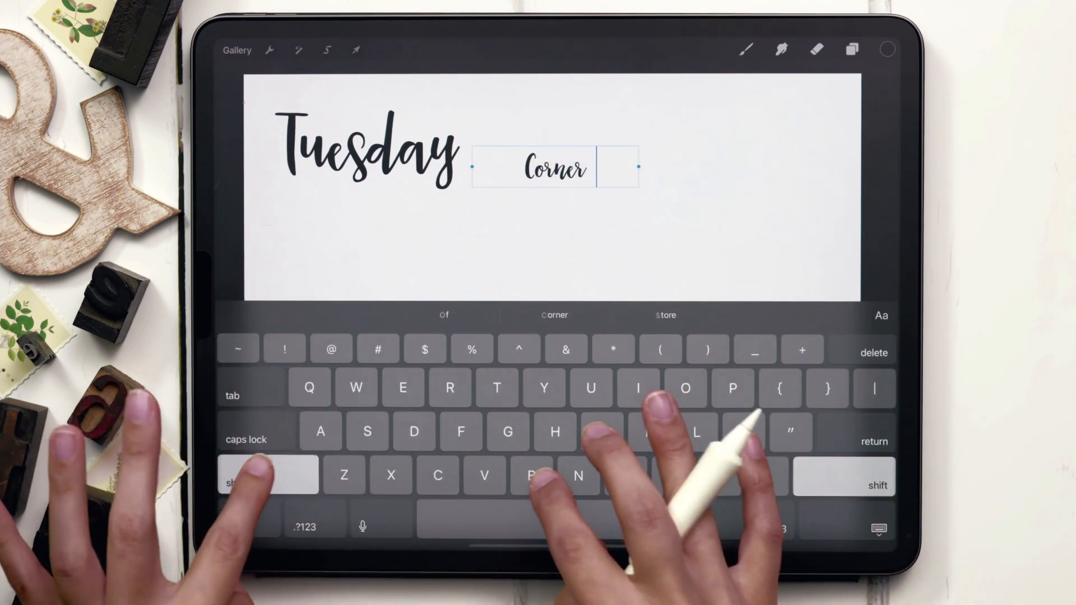
type("Bakery")
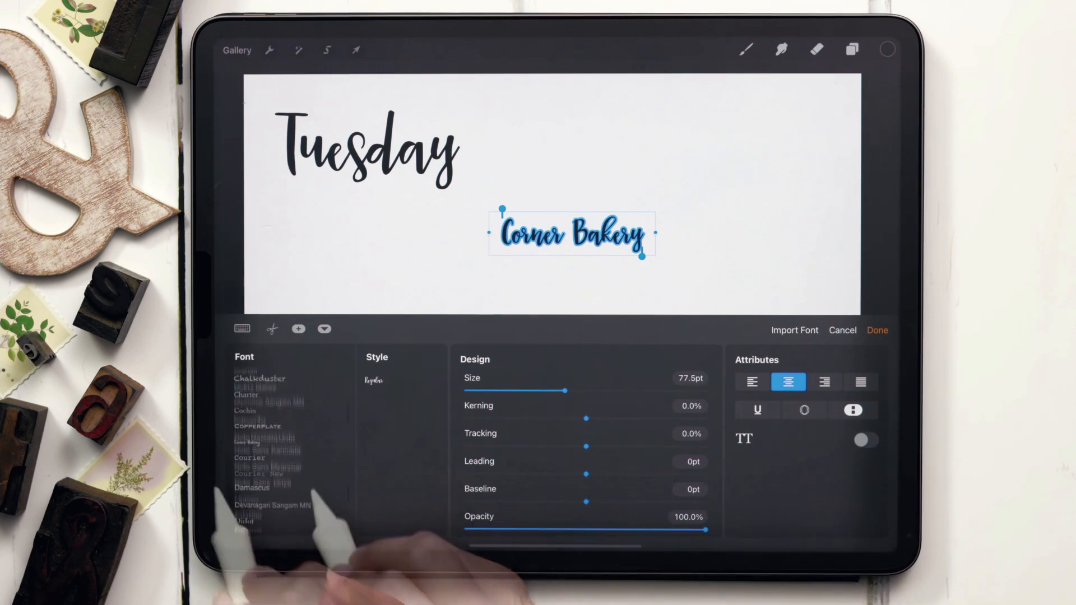
Apply the Corner Bakery font to the 'Corner Bakery' text.
left_click(288, 450)
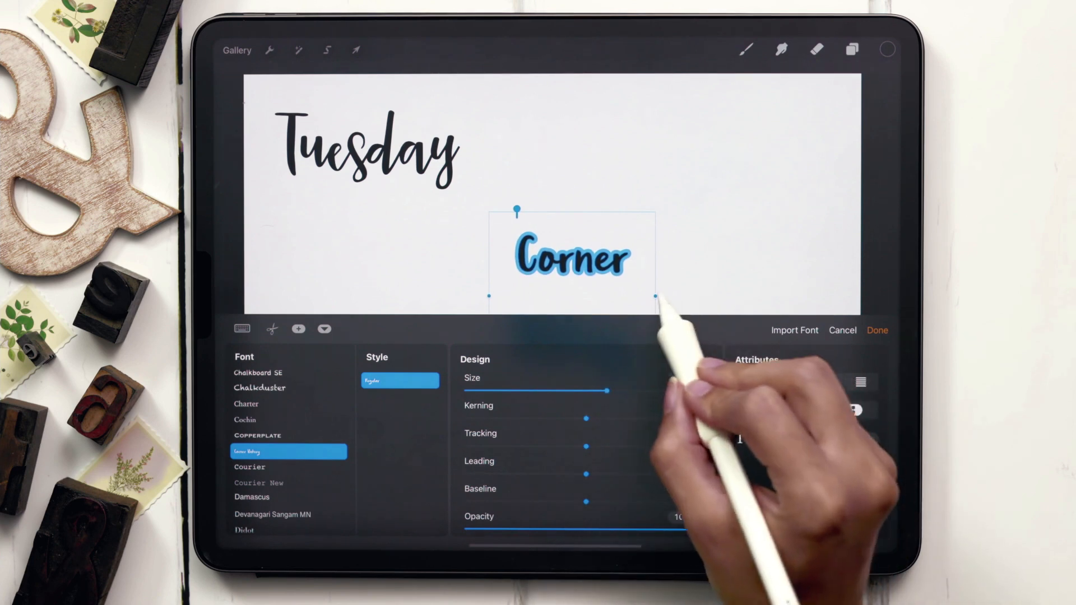
type("Bakery")
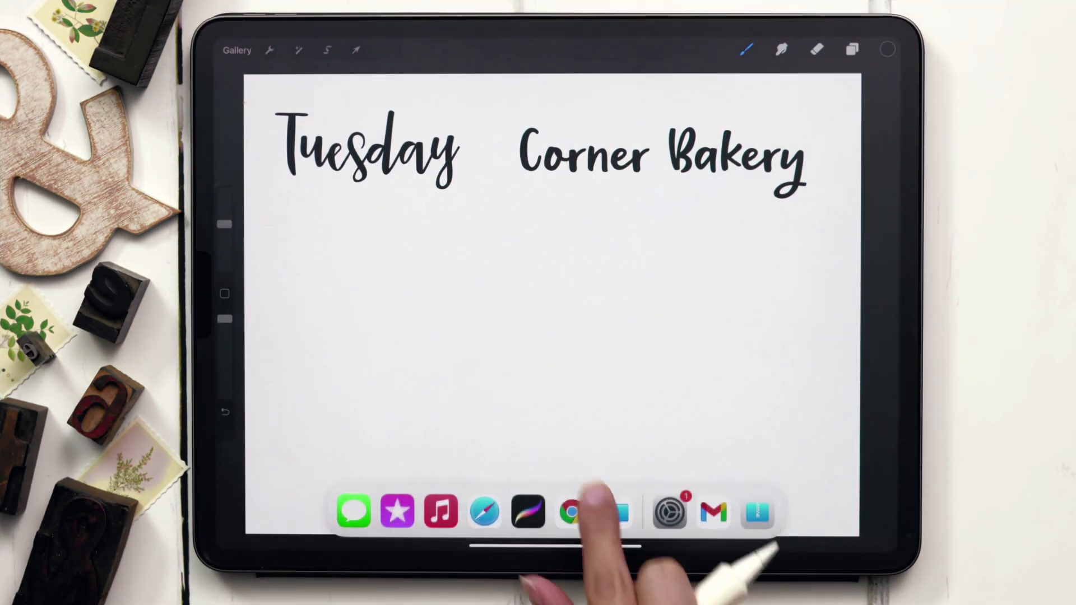
Switch to Gmail and open the Skinny-Jeans-Standard-License.zip attachment.
left_click(714, 511)
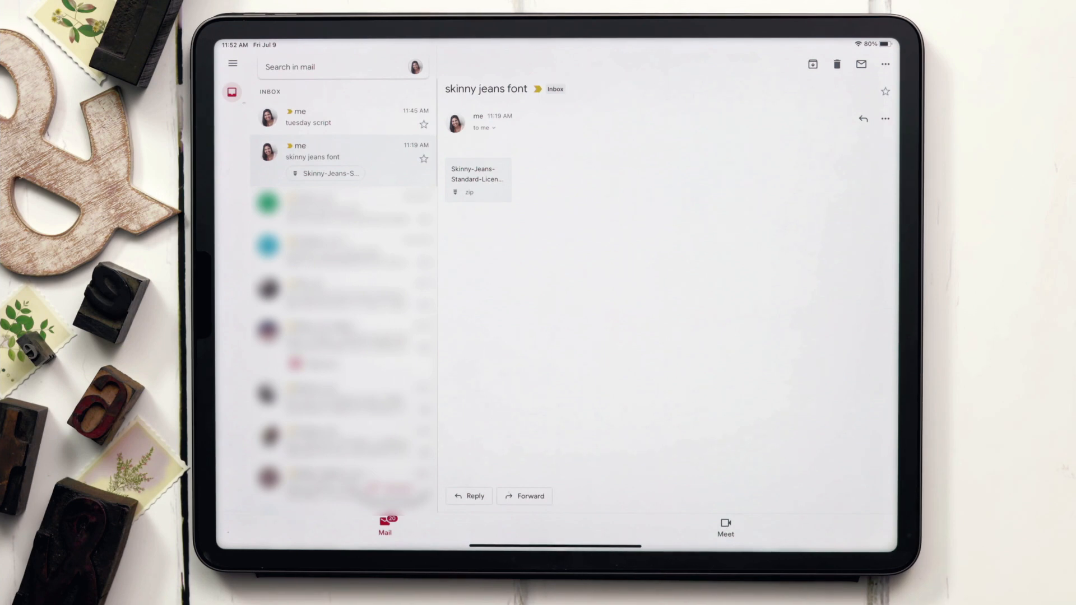
left_click(478, 180)
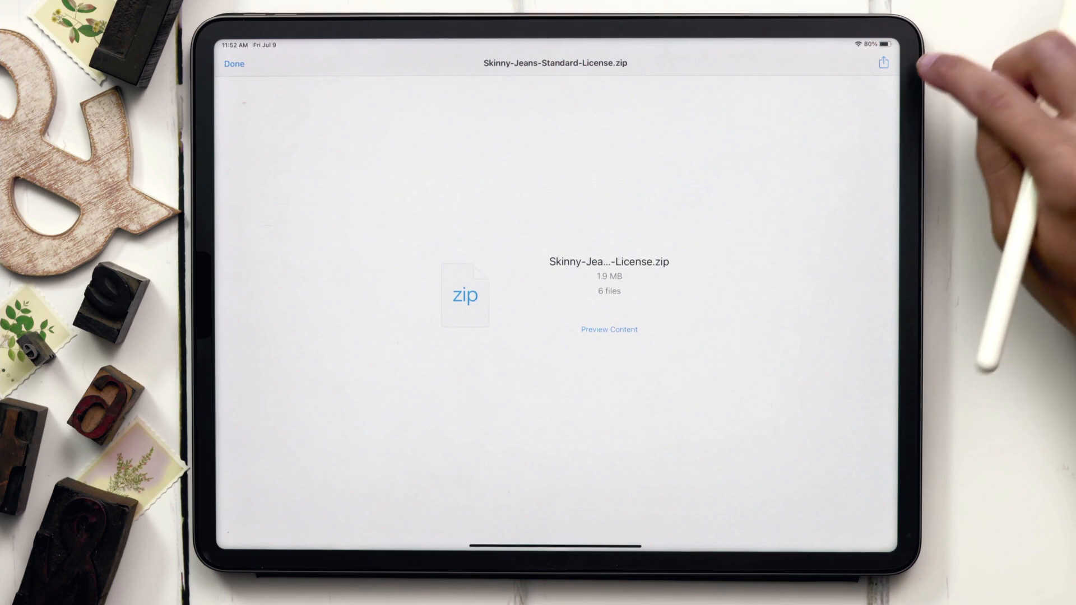
Save Skinny-Jeans-Standard-License.zip to the On My iPad > Procreate folder.
left_click(883, 62)
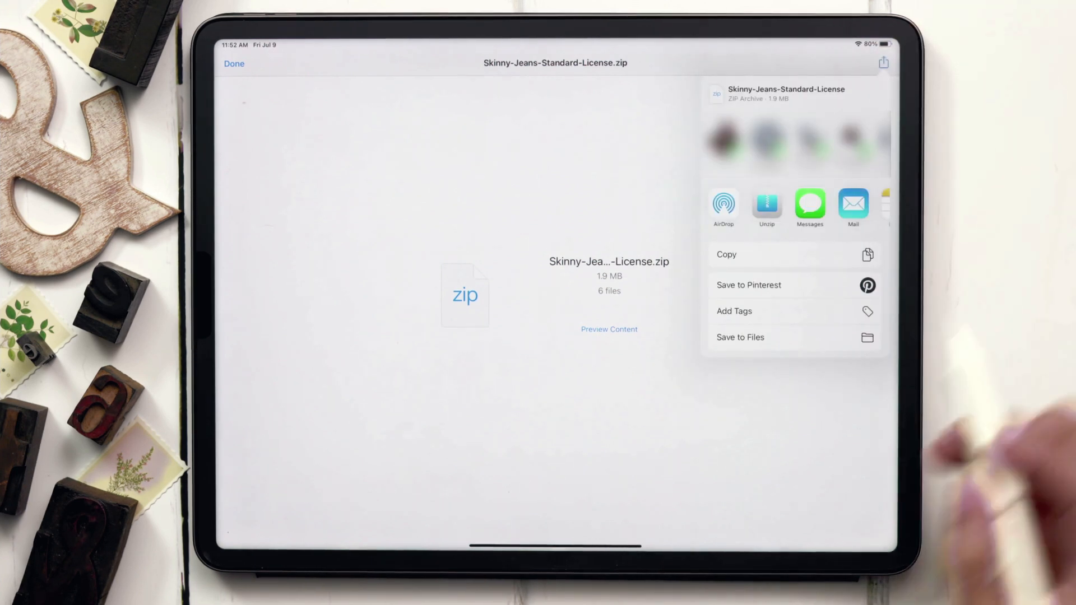
mouse_move(741, 343)
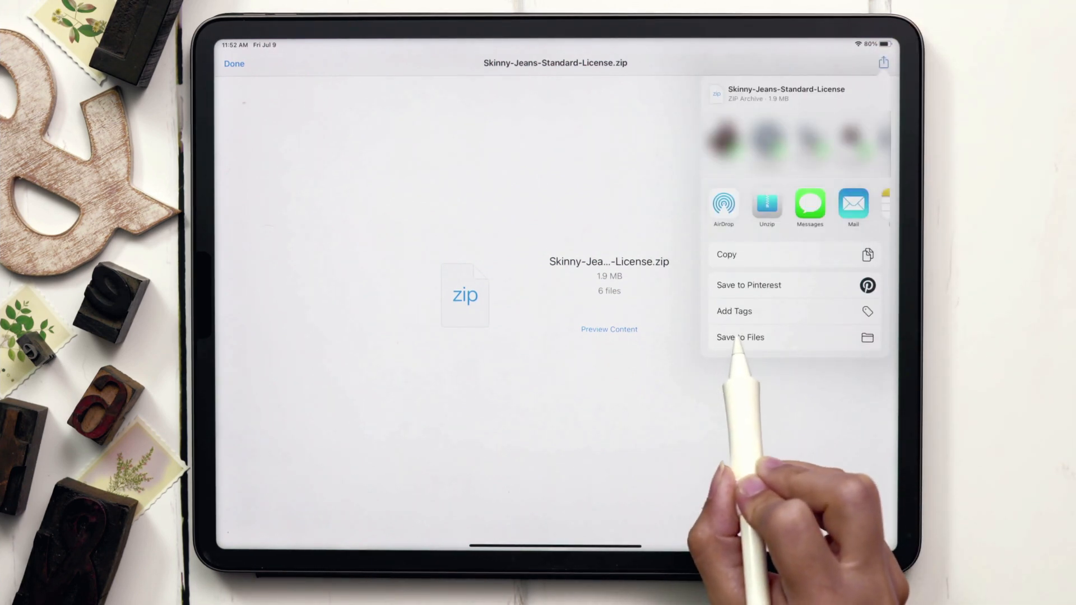
left_click(739, 337)
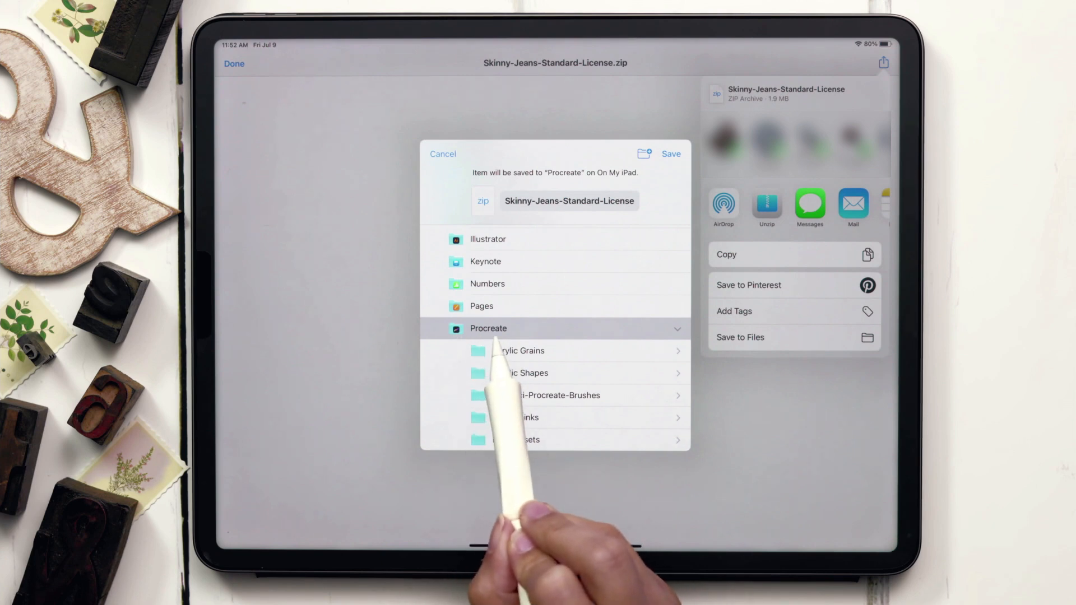
left_click(443, 153)
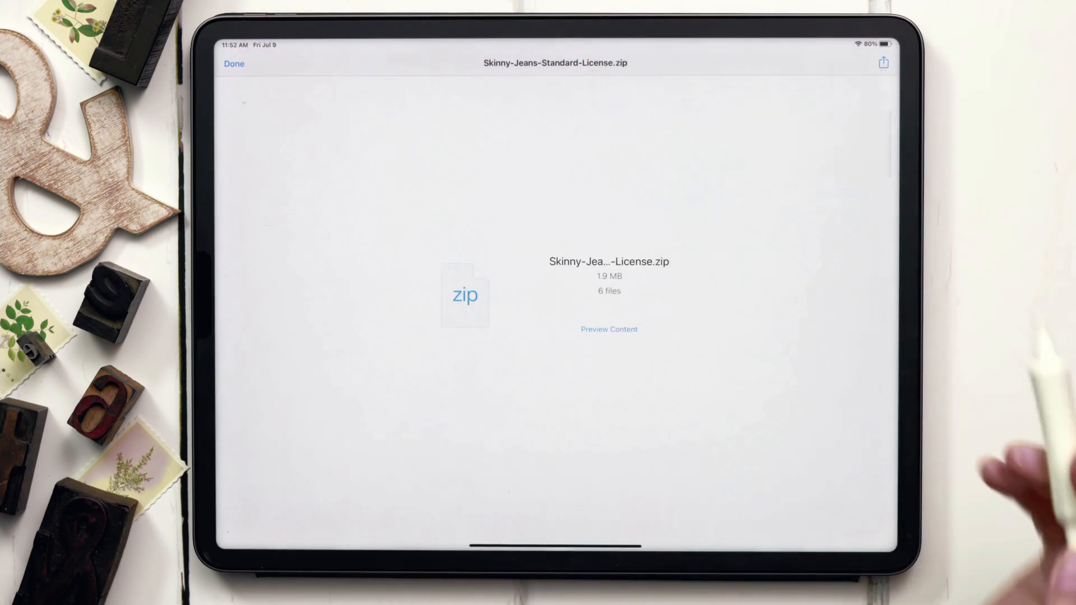
mouse_move(556, 549)
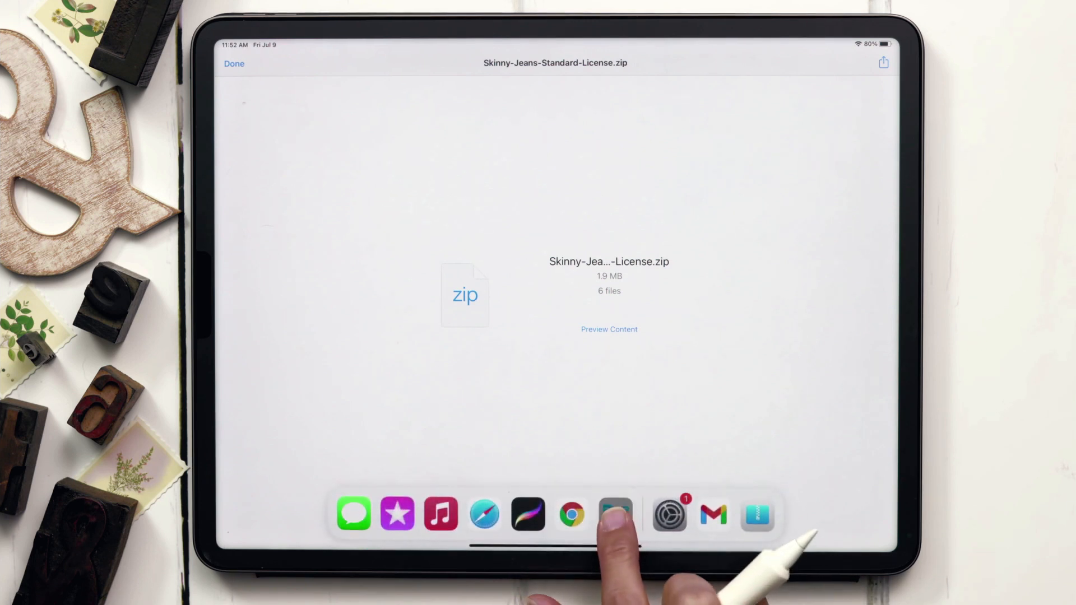
In Files, open the Procreate folder and bring up options on the Skinny Jeans zip.
left_click(614, 513)
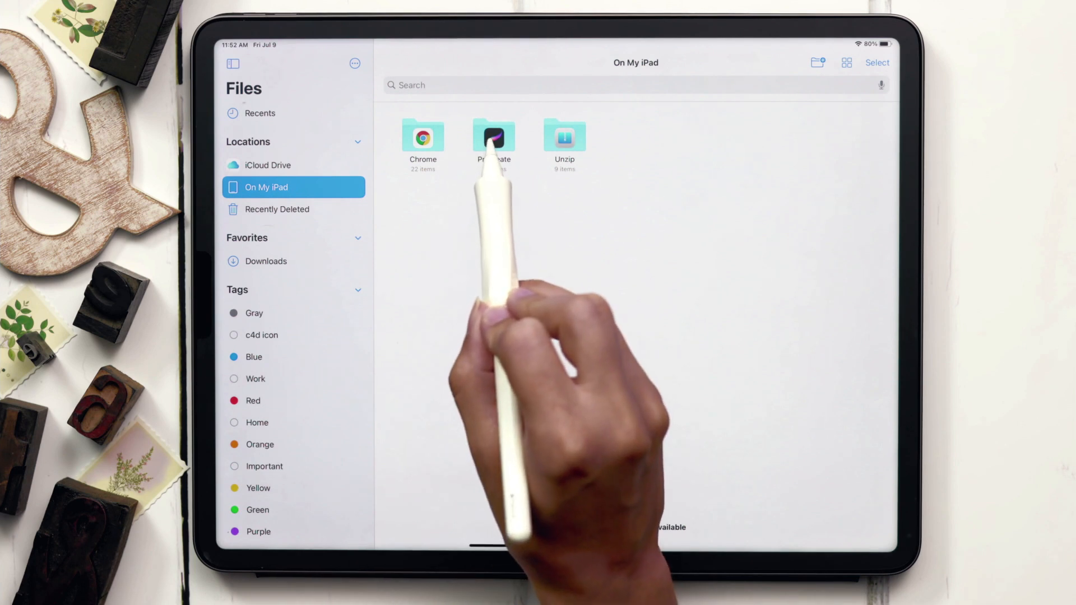
left_click(493, 136)
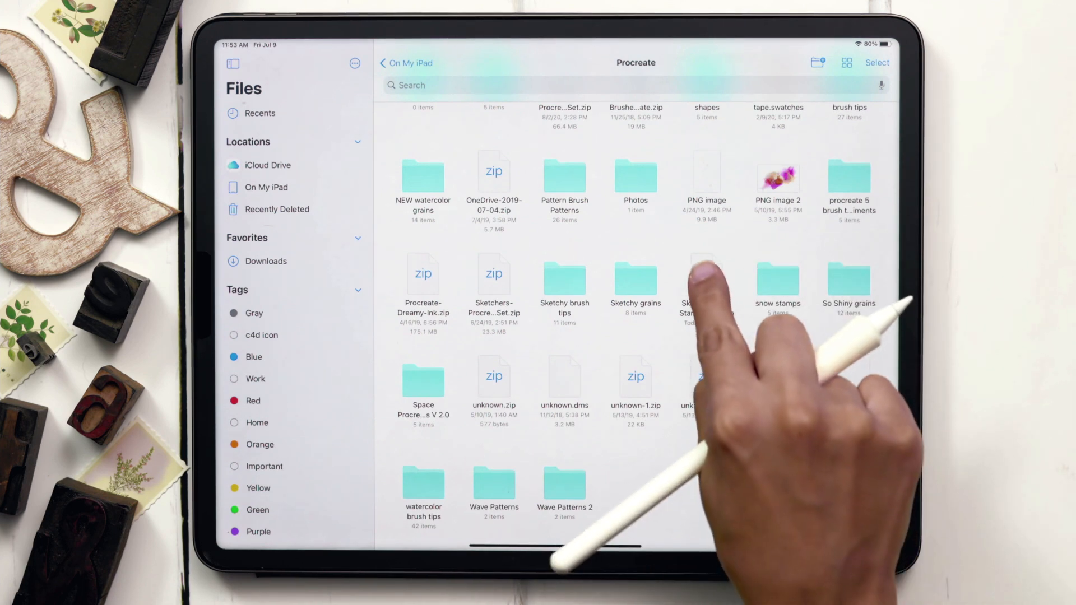
right_click(706, 282)
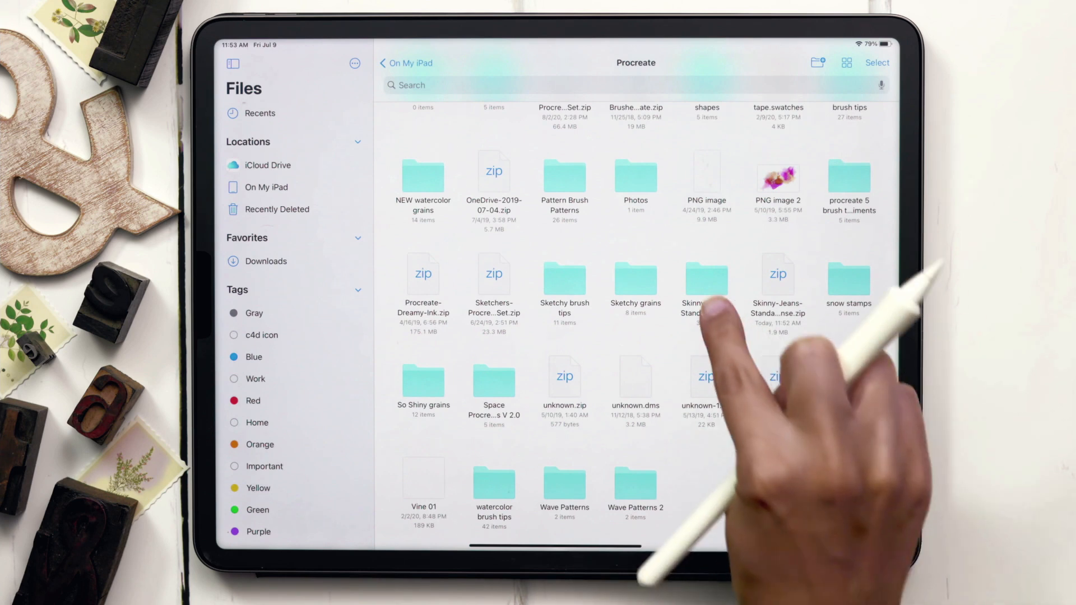
Open the unpacked Skinny-Jeans-Standard-License folder in Files.
double_click(706, 281)
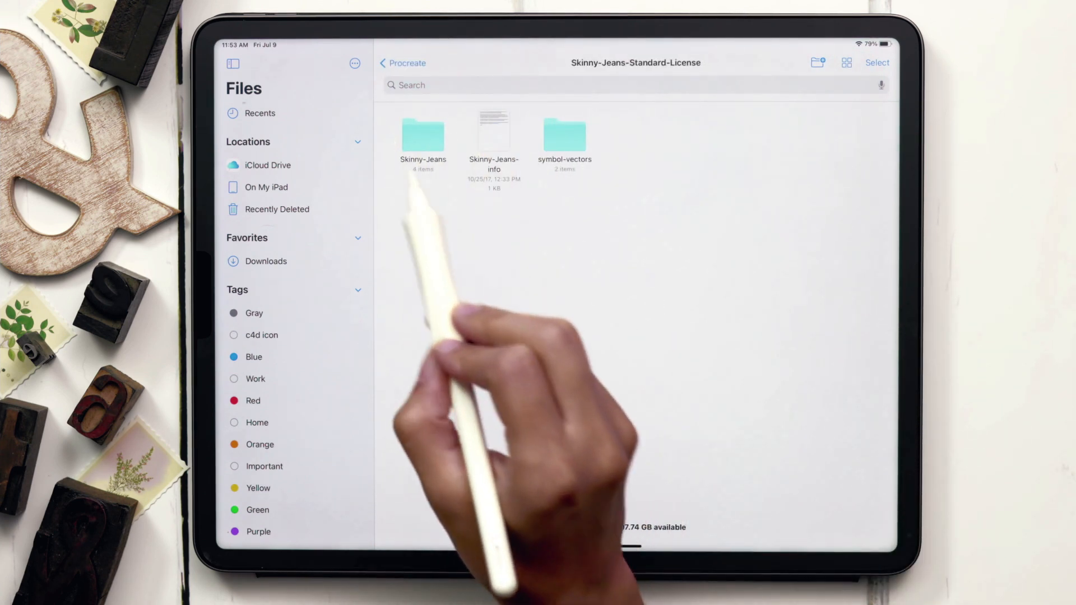
mouse_move(422, 151)
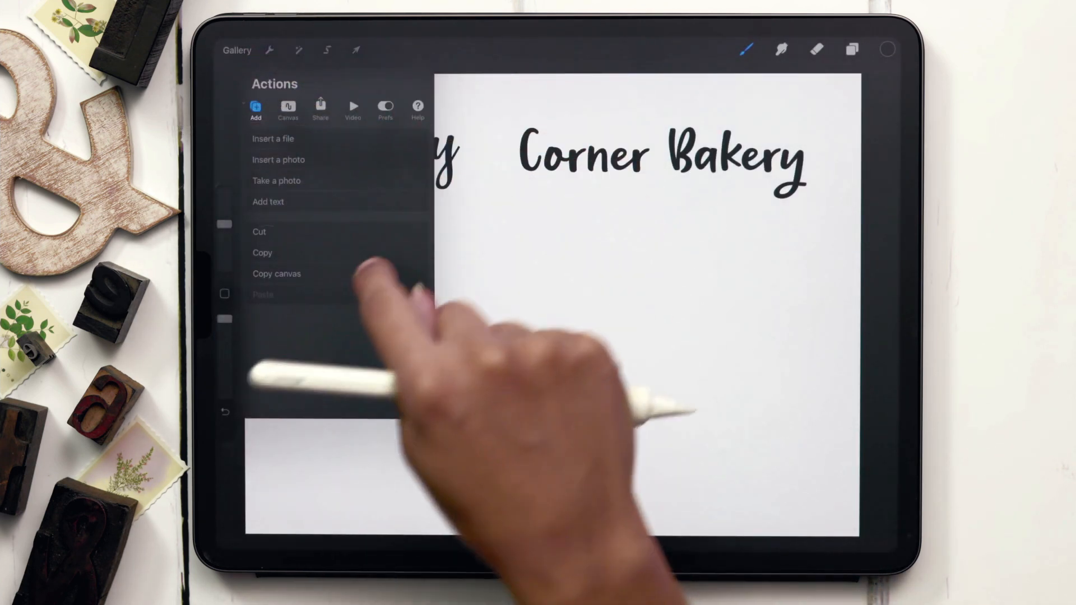
Add a 'Skinny Jeans' text box below Tuesday and Corner Bakery and open its font options.
left_click(268, 202)
type("Skinny beans")
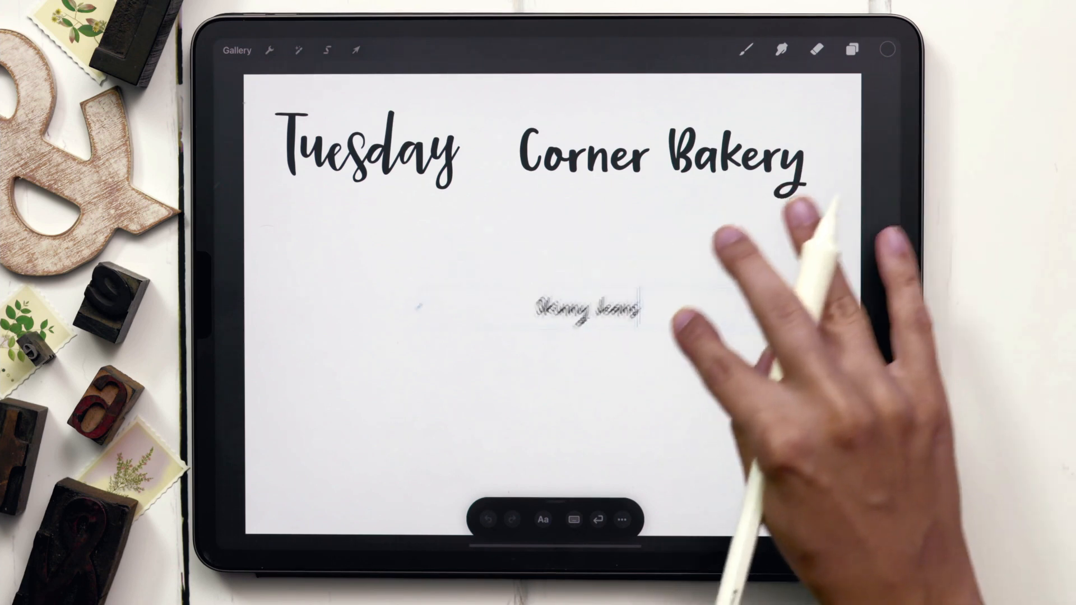
left_click(542, 519)
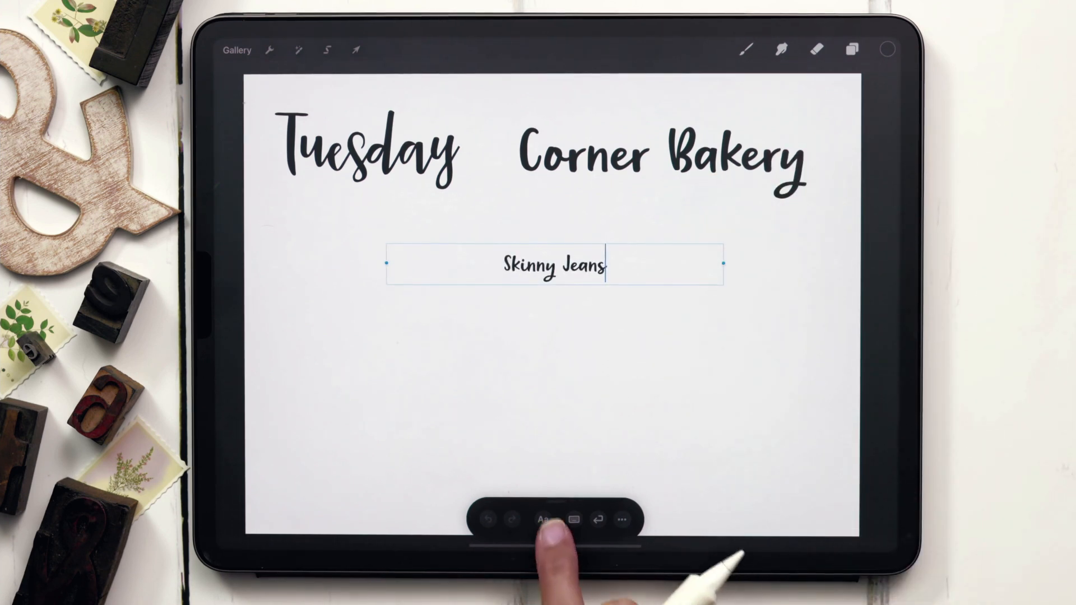
left_click(544, 519)
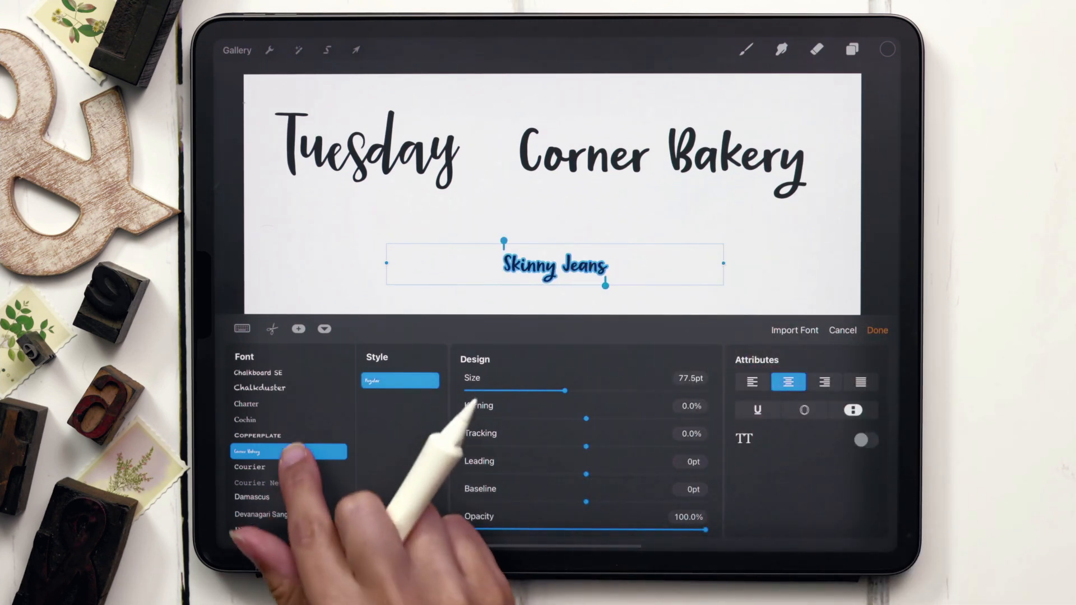
Set 'Skinny Jeans' in the Skinny Jeans Script font, confirm, and start moving it.
scroll("down", 3)
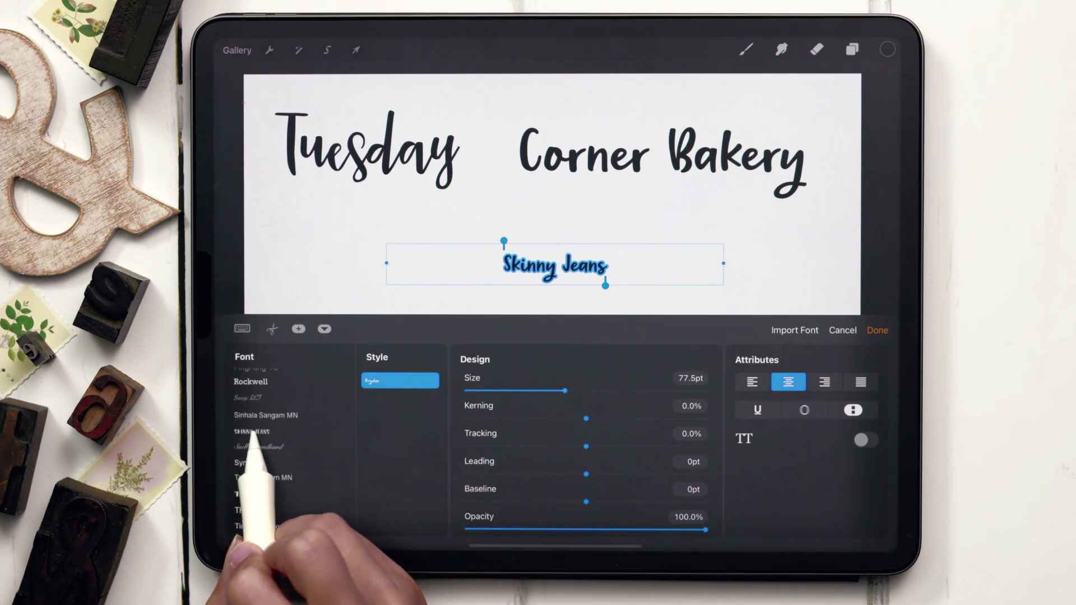
left_click(399, 381)
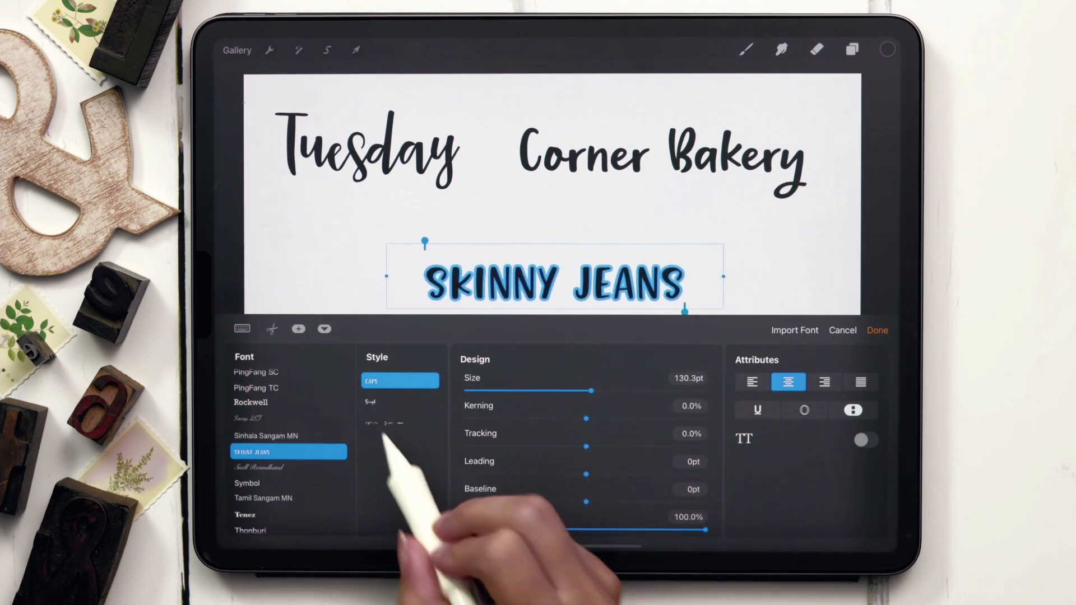
left_click(399, 381)
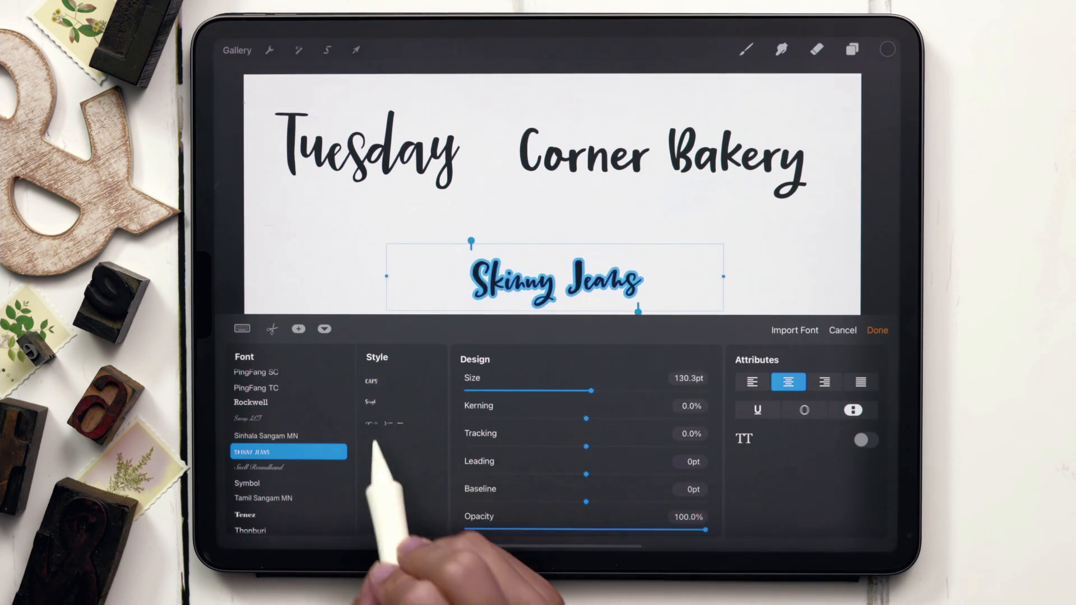
left_click(400, 422)
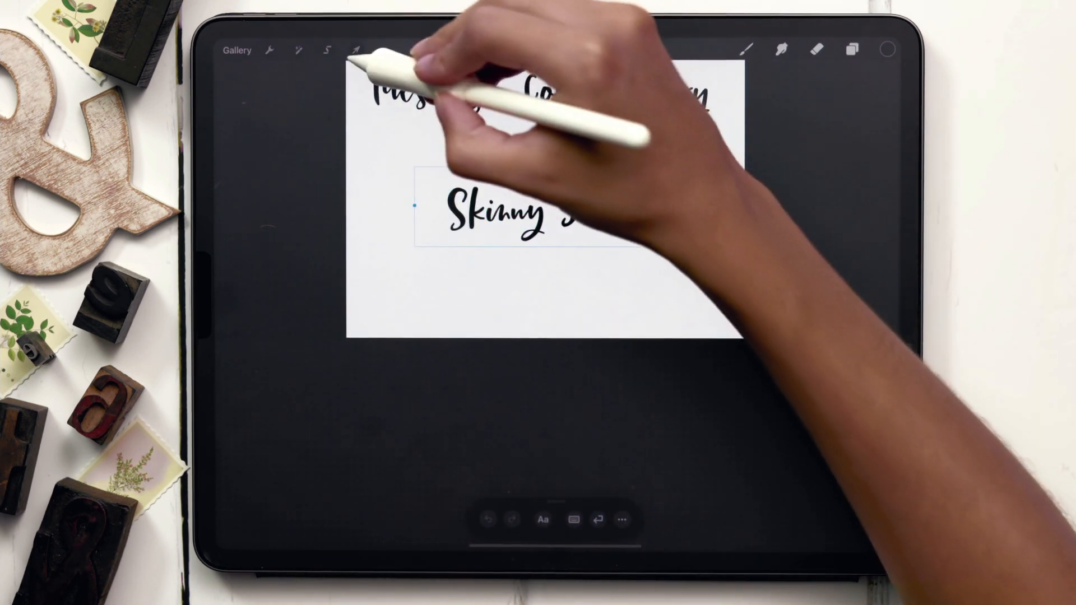
left_click(355, 49)
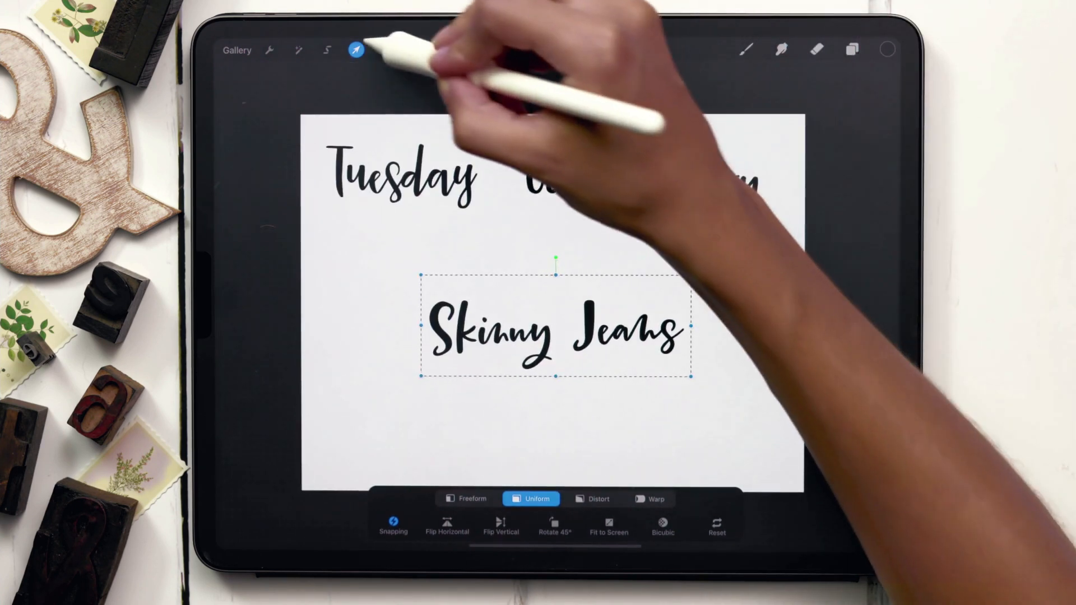